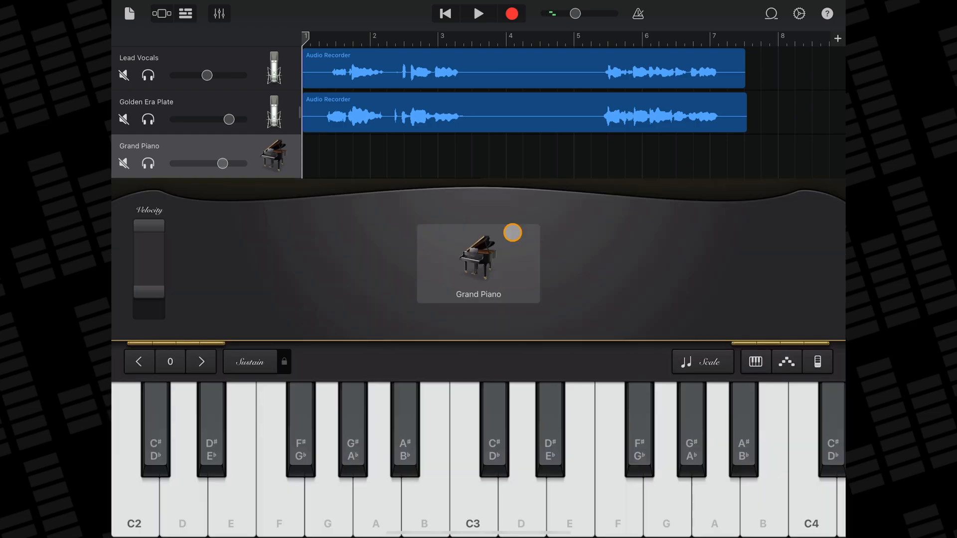
- Mute both vocal tracks, play the piano alone, and return to the all-tracks view
left_click(123, 75)
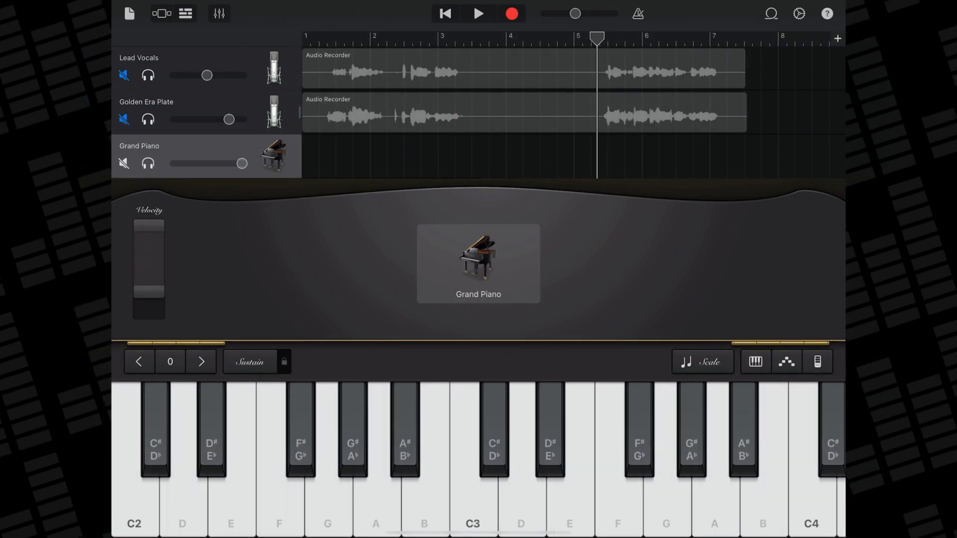
left_click(478, 14)
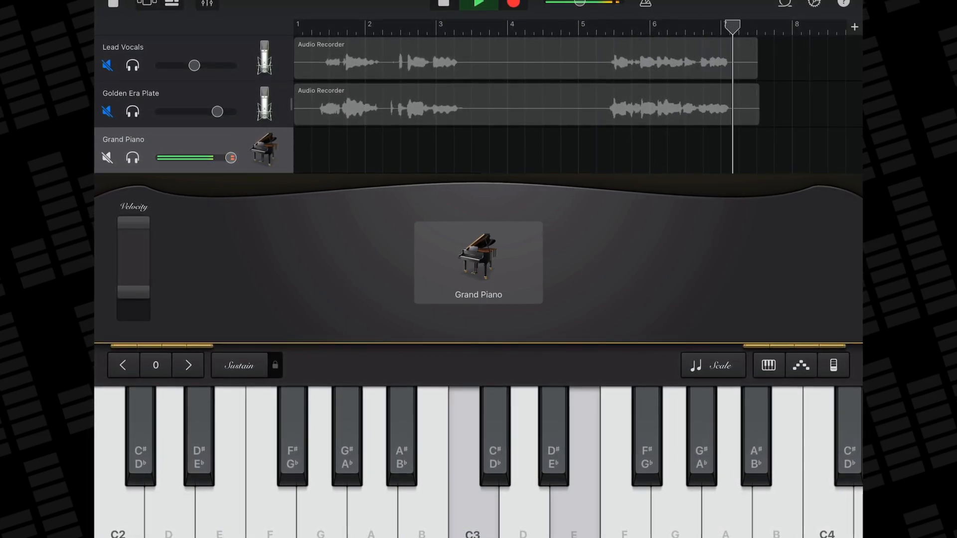
left_click(407, 149)
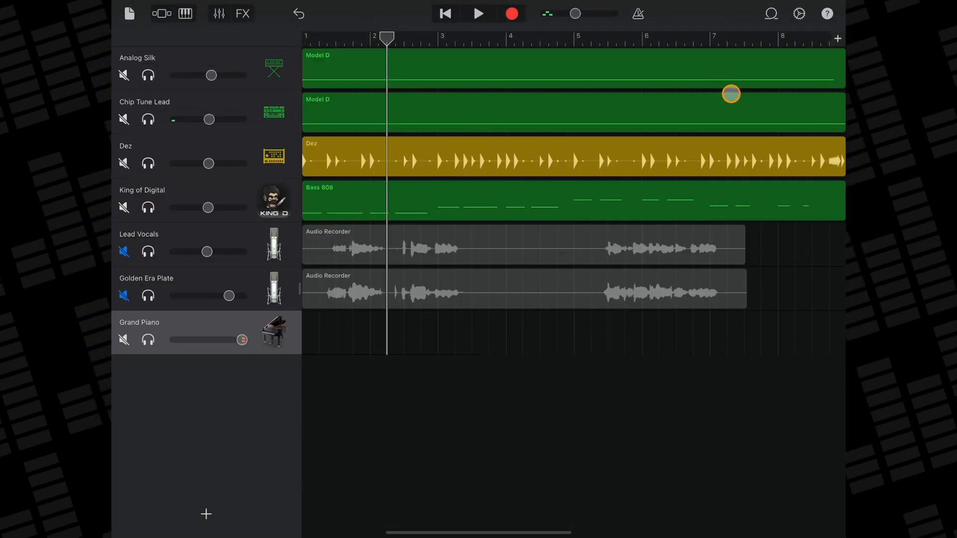
- Set the song key signature to A♭ major in Settings (after trying D) and close the popover
left_click(797, 14)
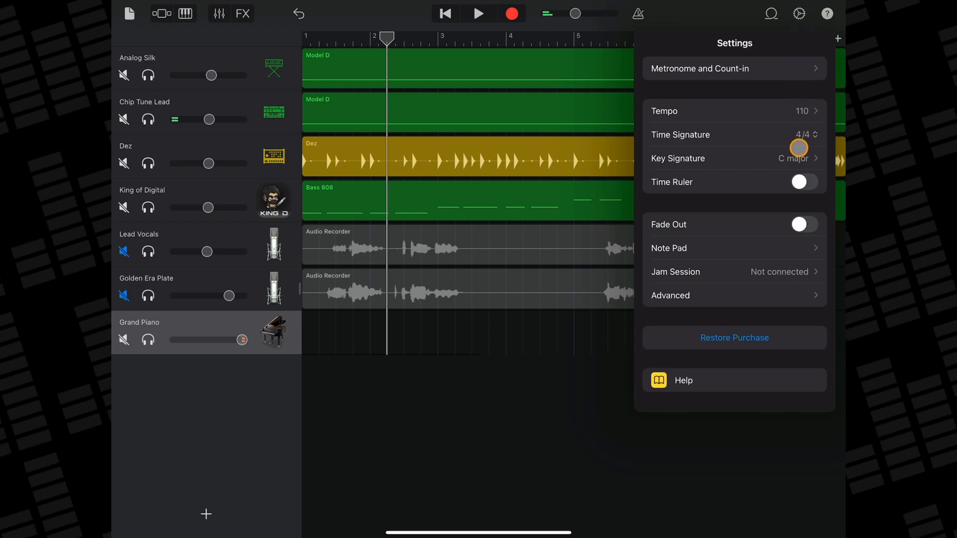
left_click(722, 158)
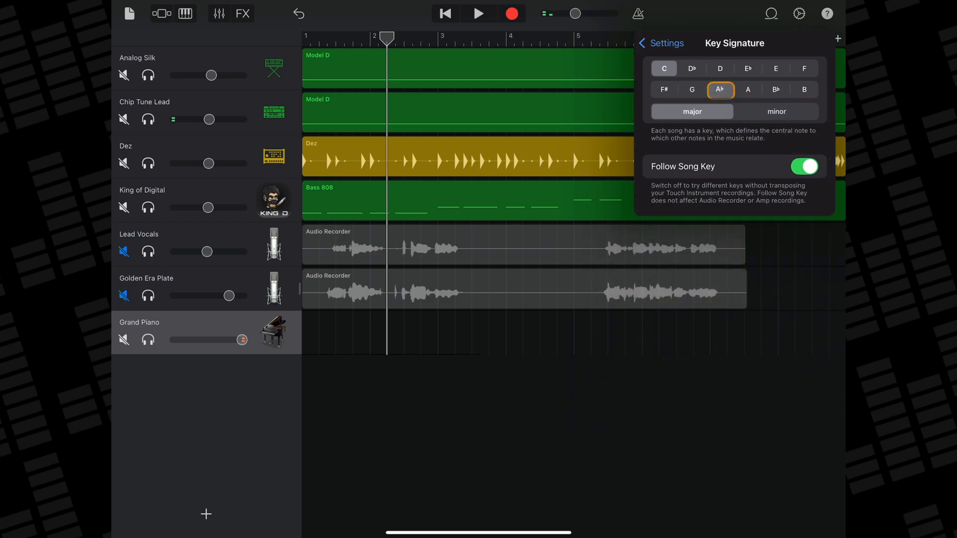
left_click(720, 67)
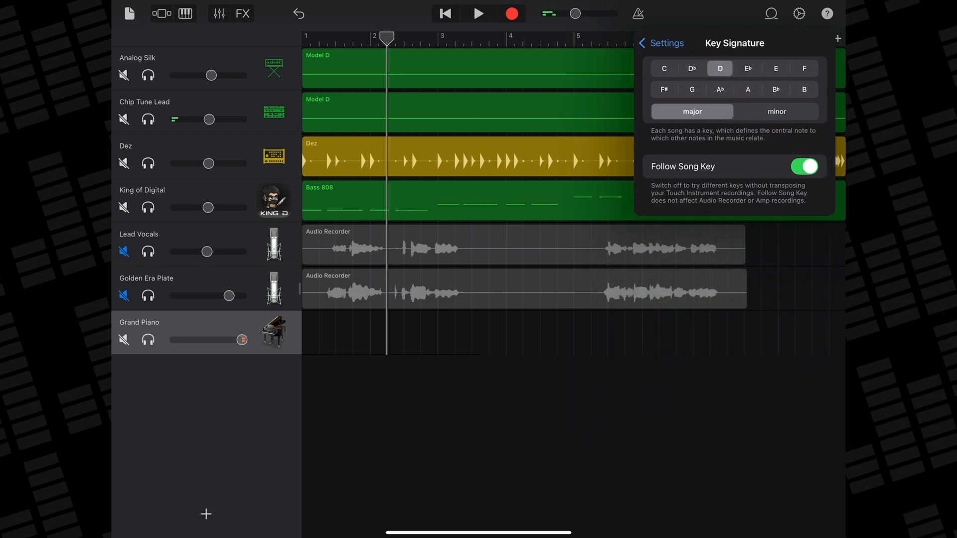
left_click(719, 89)
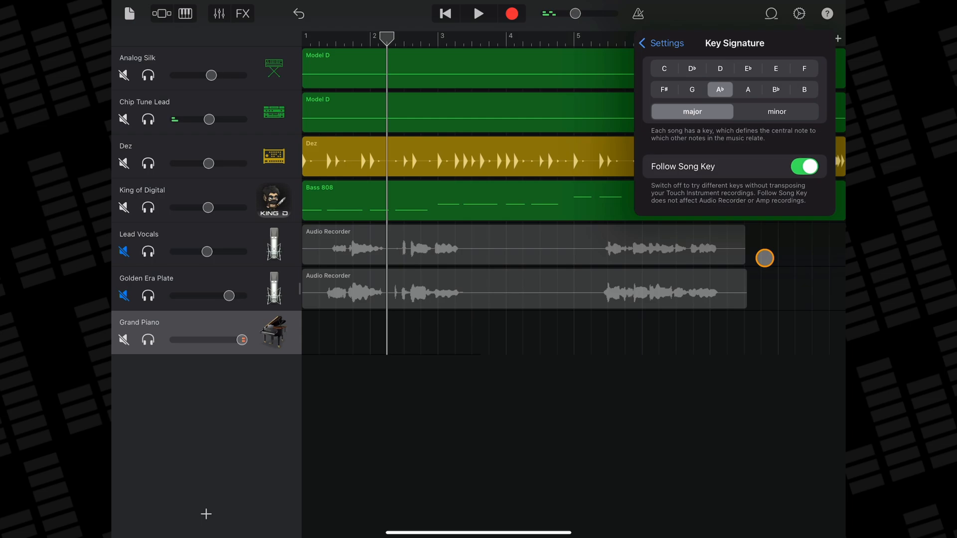
left_click(478, 14)
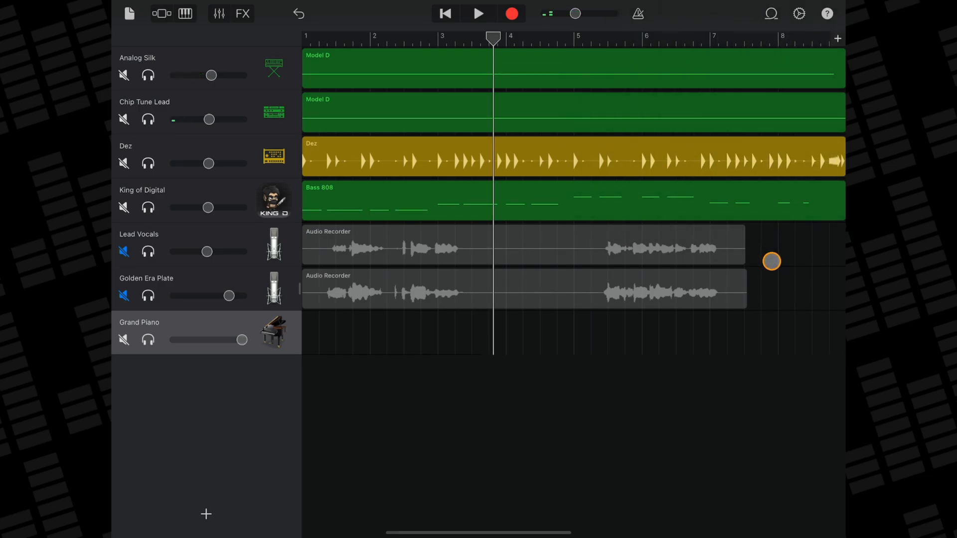
- Unmute both vocal tracks, solo Lead Vocals, and bring up the second vocal track's presets
left_click(478, 14)
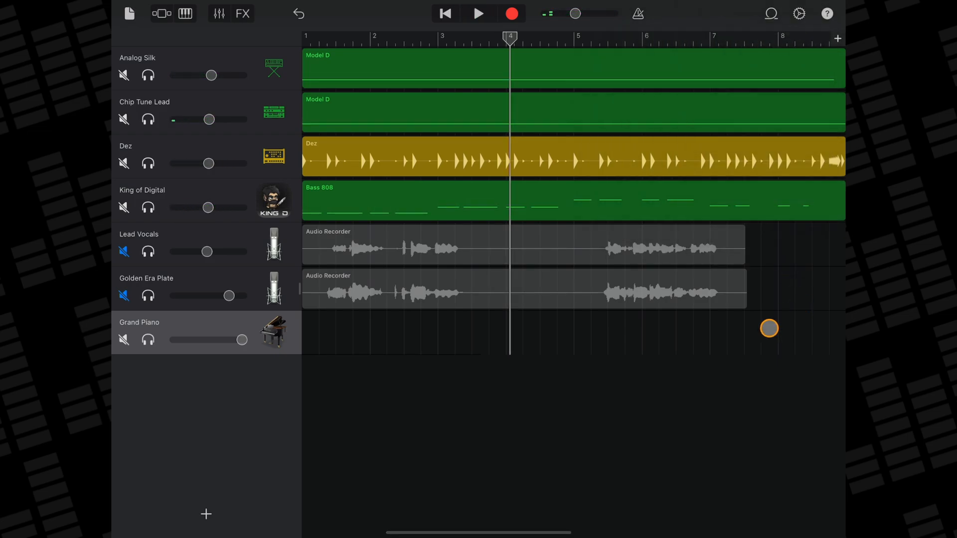
left_click(478, 14)
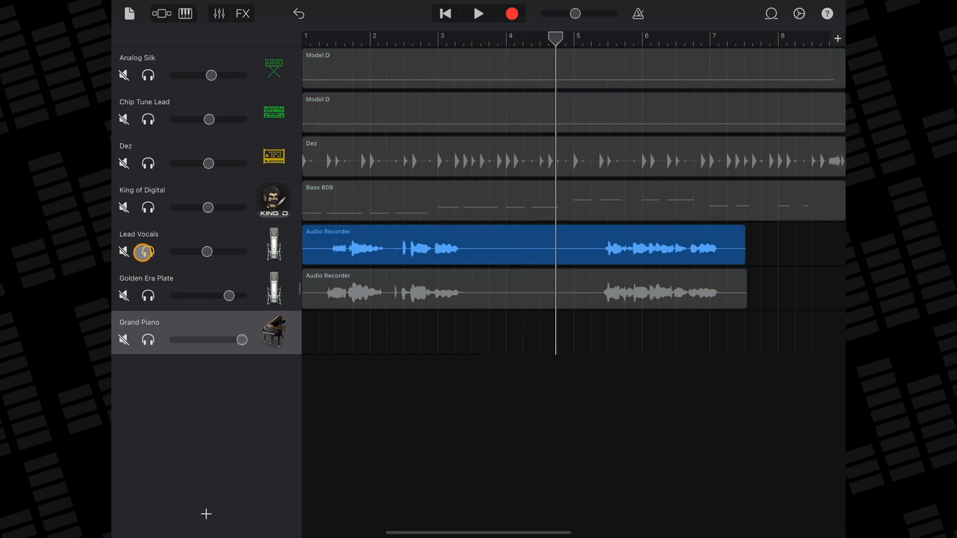
left_click(478, 13)
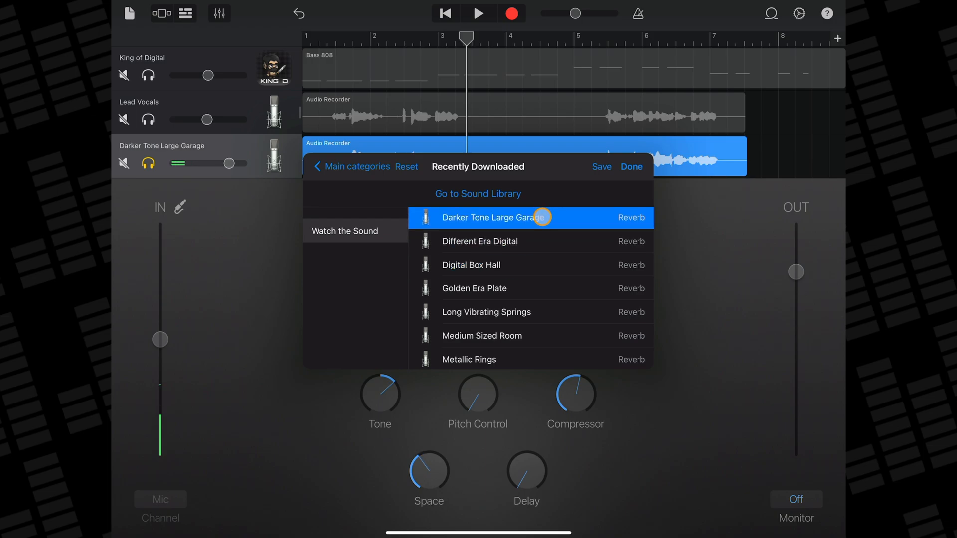
- Audition Long Vibrating Springs and Metallic Rings, then return to the Golden Era Plate preset
left_click(486, 312)
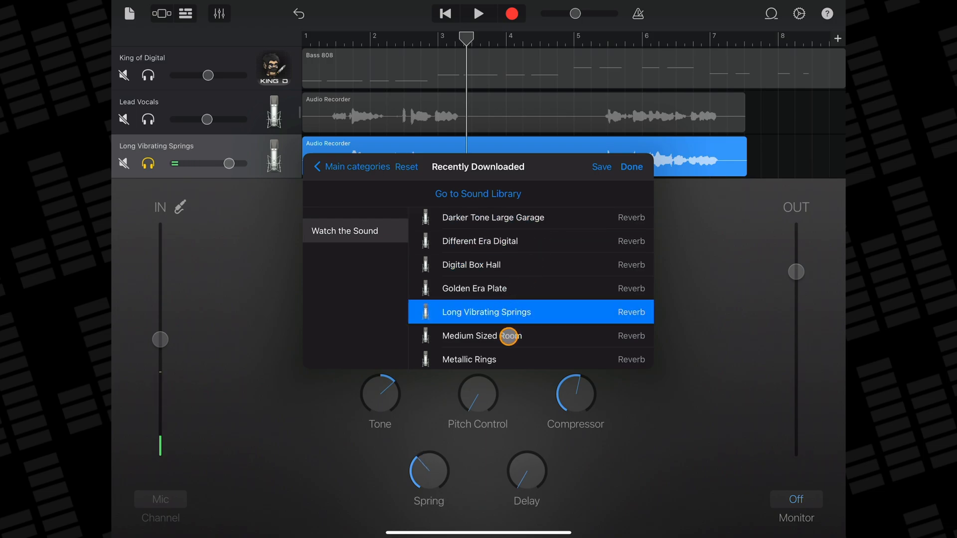
left_click(468, 359)
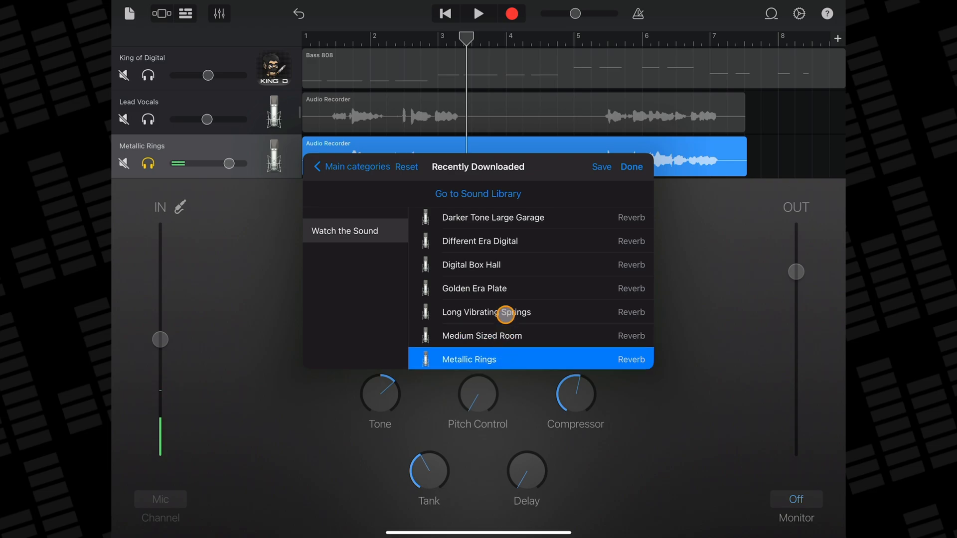
left_click(474, 289)
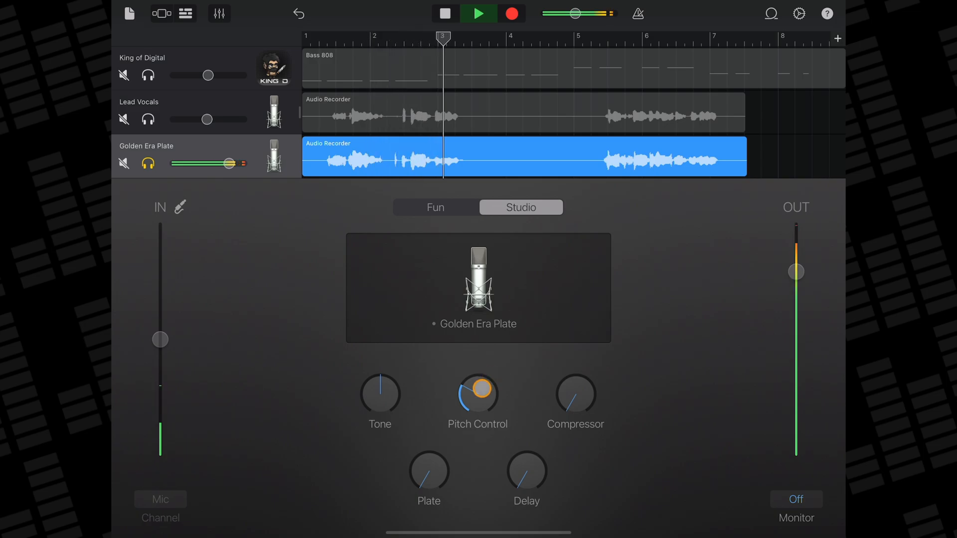
- Raise and fine-tune pitch correction on the falsetto Golden Era Plate vocal track
left_click(479, 14)
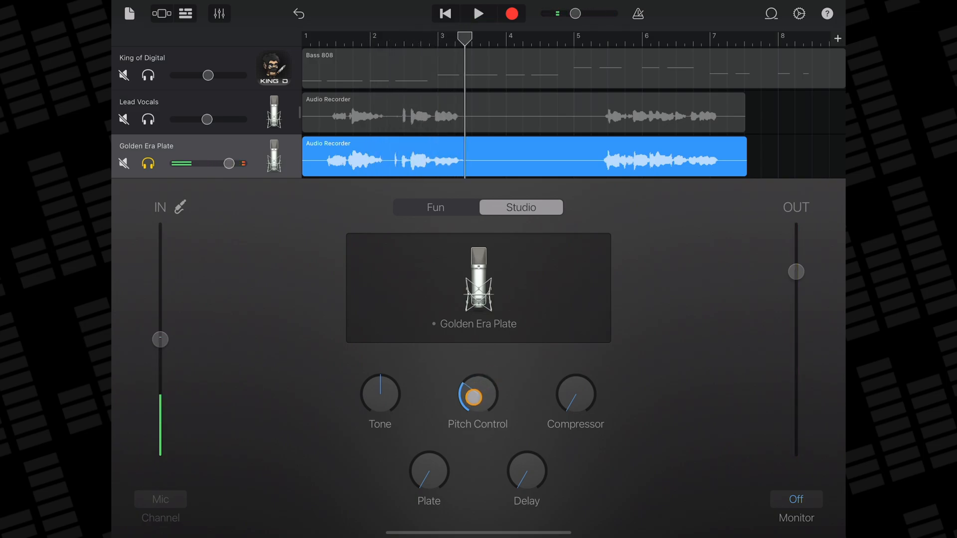
left_click_drag(478, 400, 484, 366)
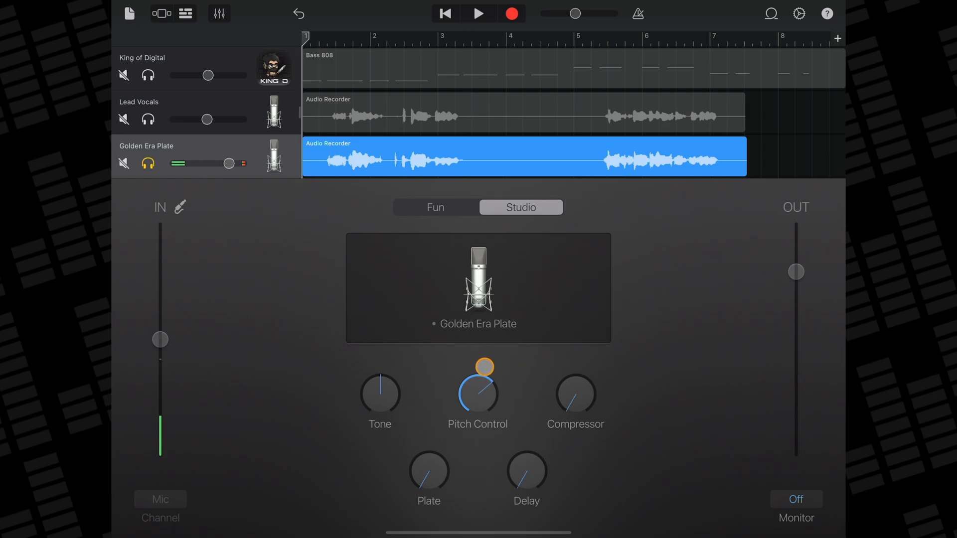
left_click(480, 14)
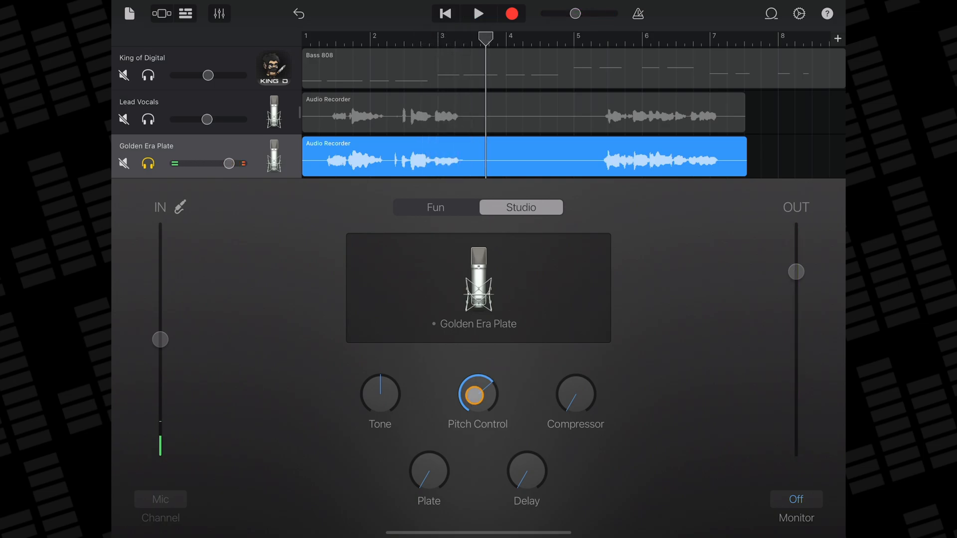
left_click_drag(478, 392, 520, 392)
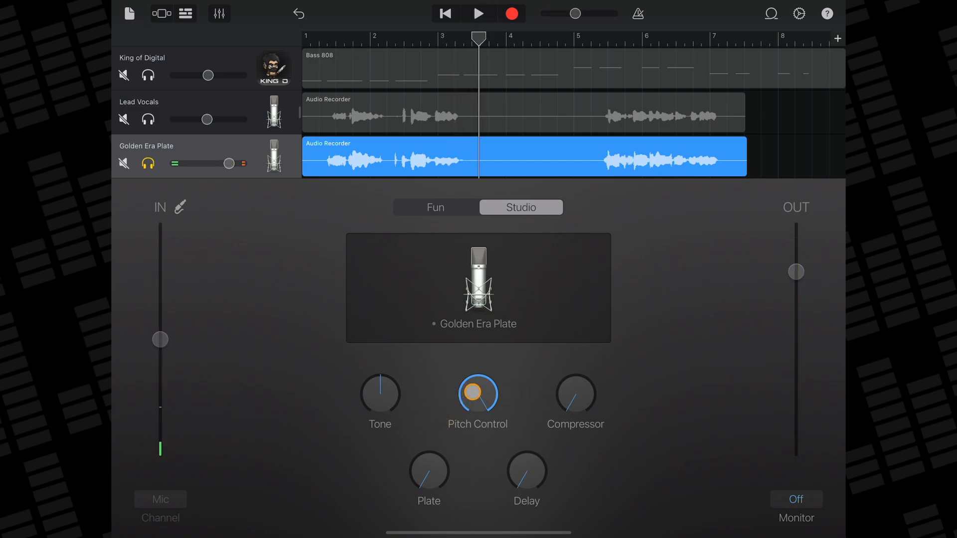
left_click_drag(477, 396, 471, 439)
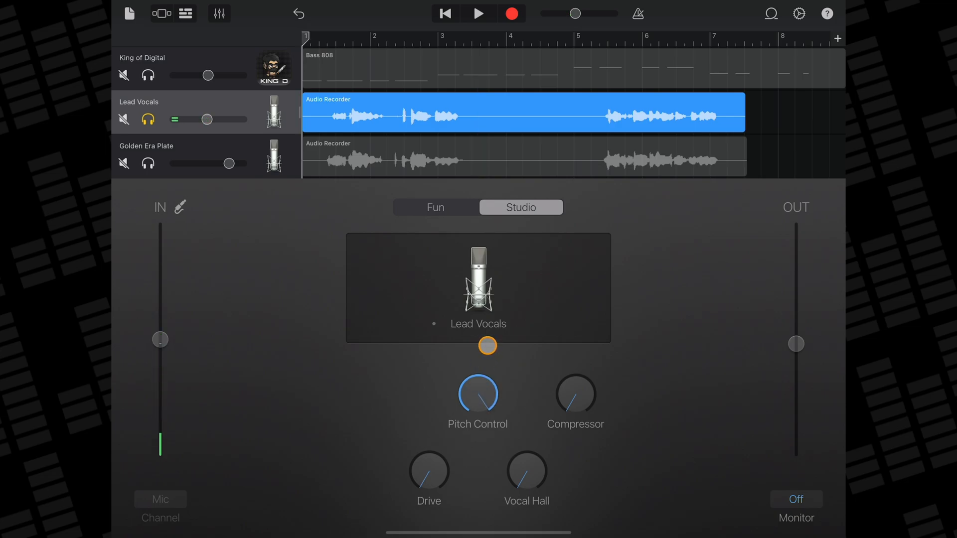
- Turn up pitch correction on Lead Vocals and play both soloed vocal tracks together
left_click(480, 14)
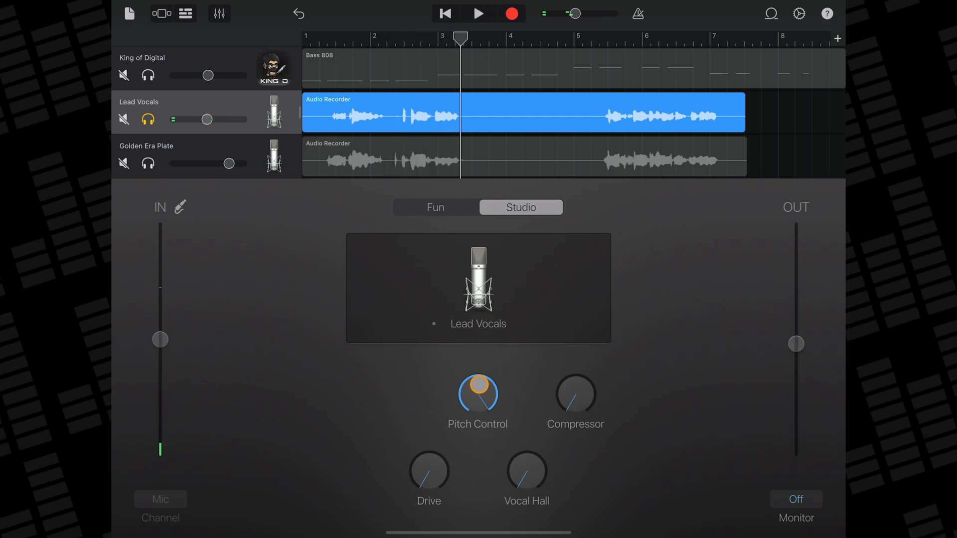
left_click(479, 14)
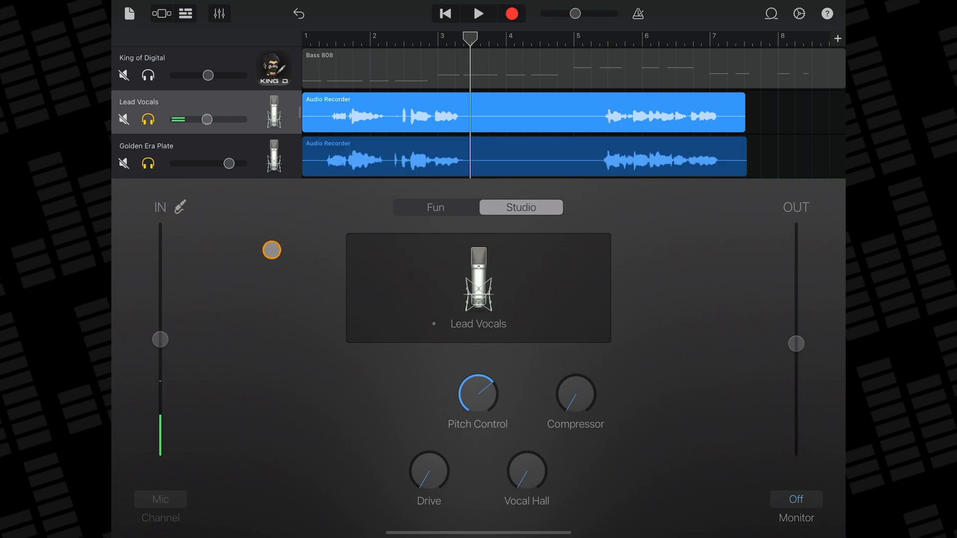
left_click(477, 14)
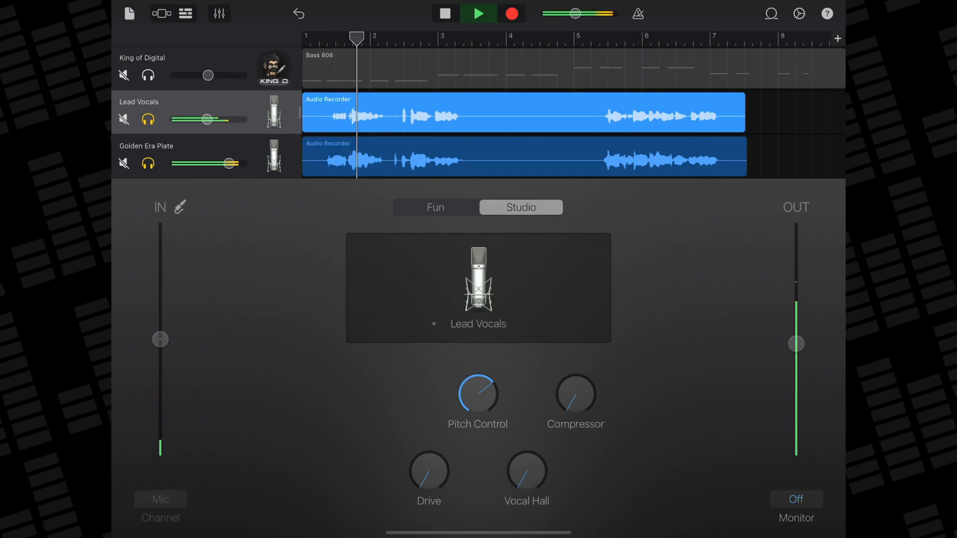